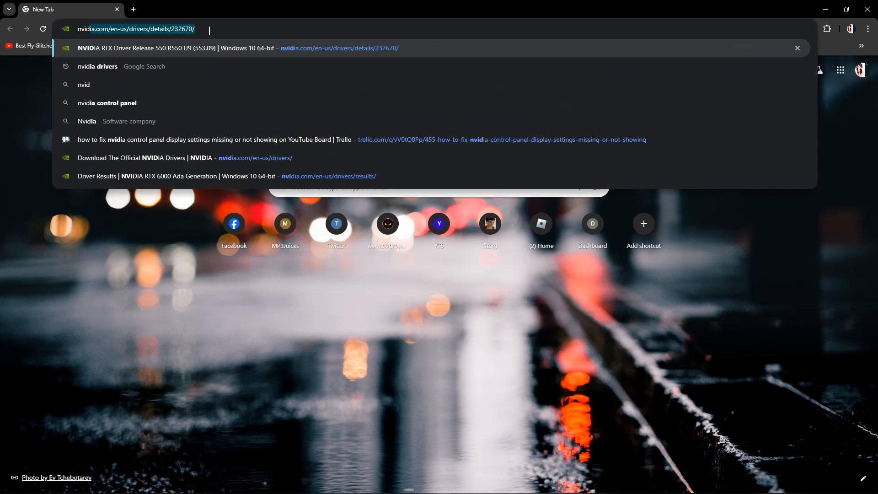
Step: Load nvidia.com drivers page and search 'amd driver download' in a second tab
{"action": "type", "text": "nvidiadriv"}
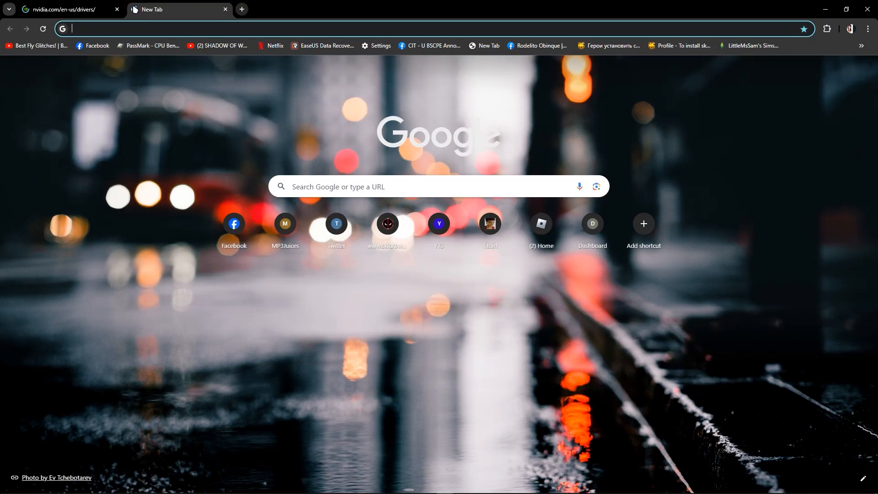
{"action": "type", "text": "amd driver download"}
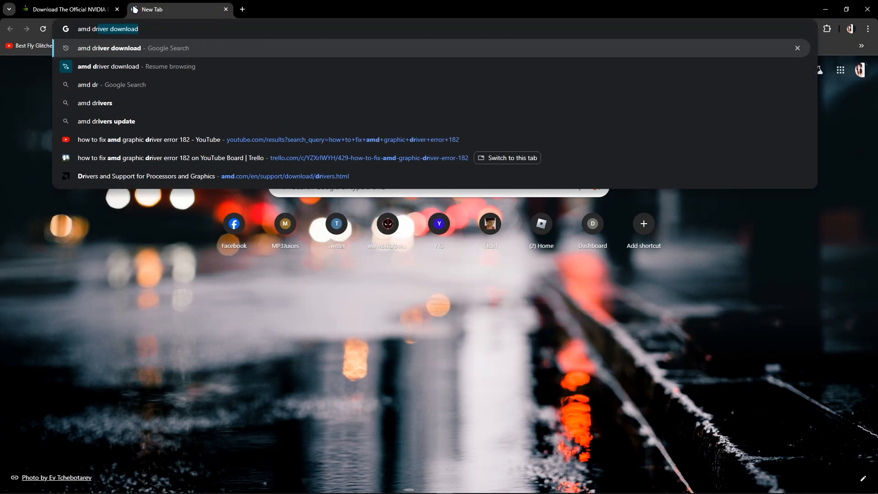
Step: Reach AMD's Drivers and Support page and set Browse Products to Processors
{"action": "left_click", "coordinate": [213, 176]}
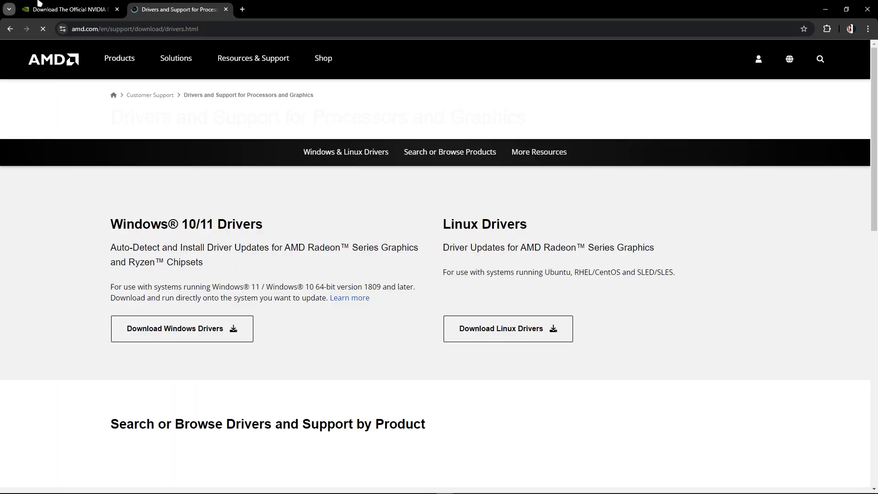
{"action": "left_click", "coordinate": [67, 9]}
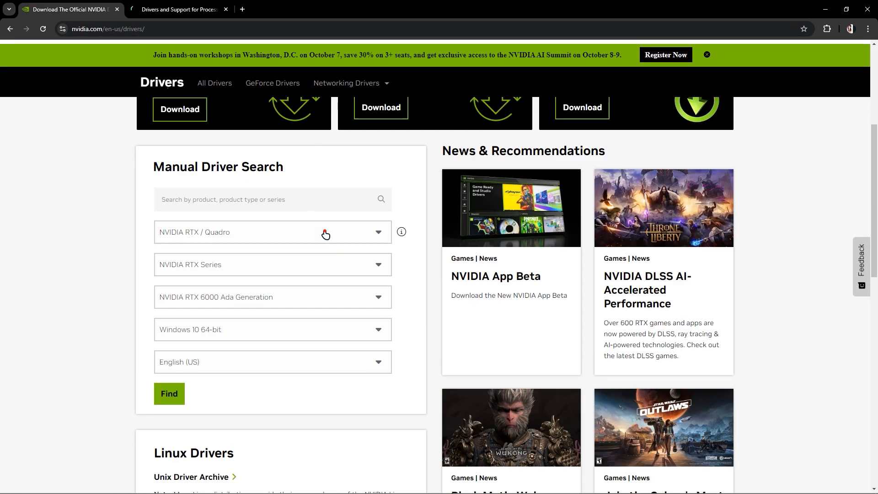
{"action": "left_click", "coordinate": [272, 296]}
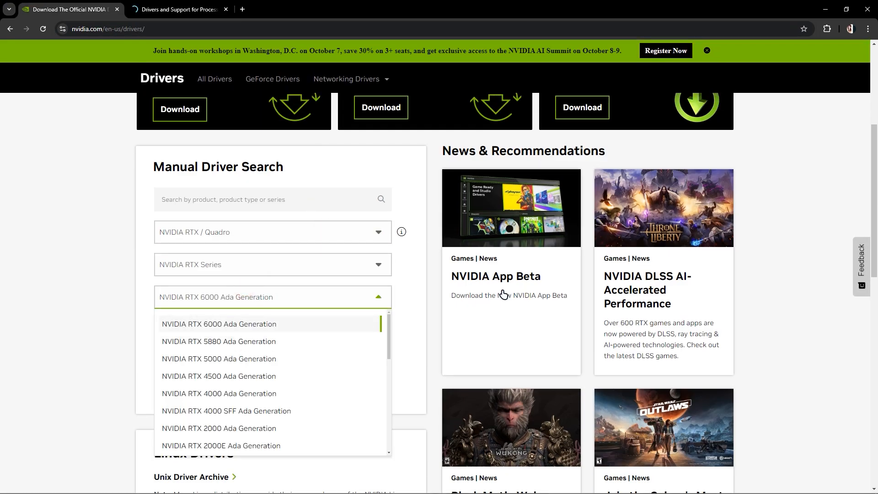
{"action": "left_click", "coordinate": [180, 9]}
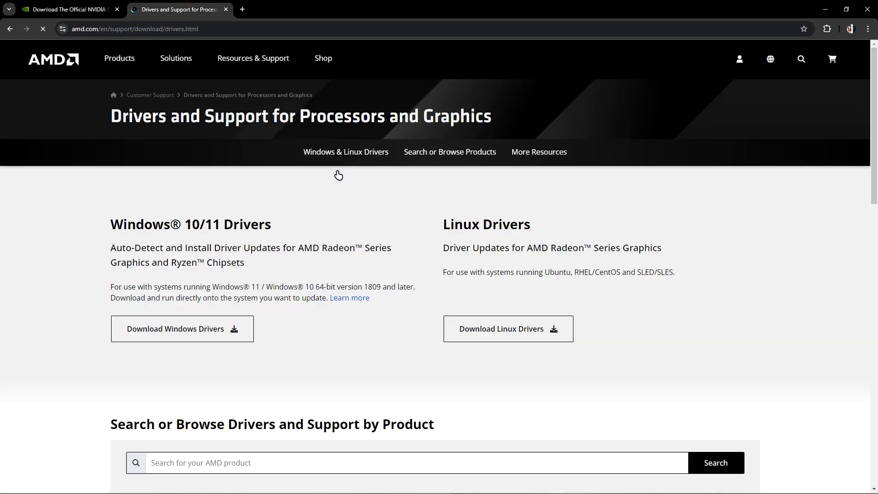
{"action": "scroll", "scroll_direction": "down", "scroll_amount": 3}
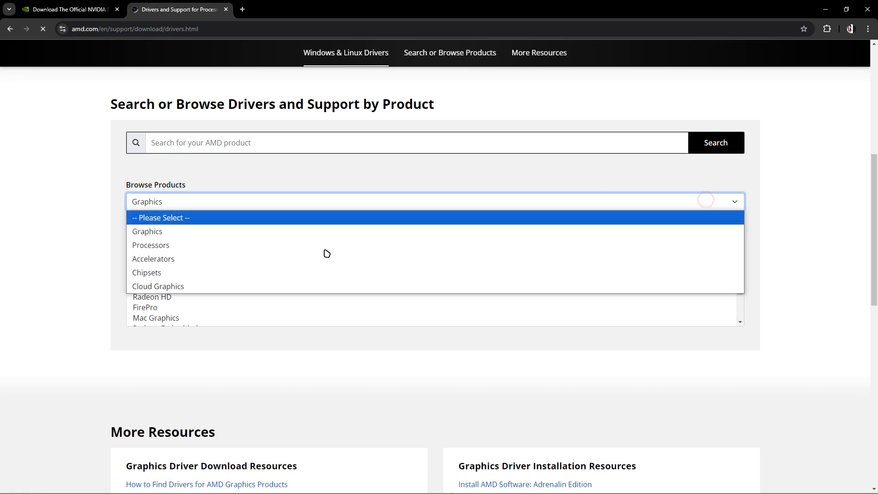
{"action": "left_click", "coordinate": [151, 245]}
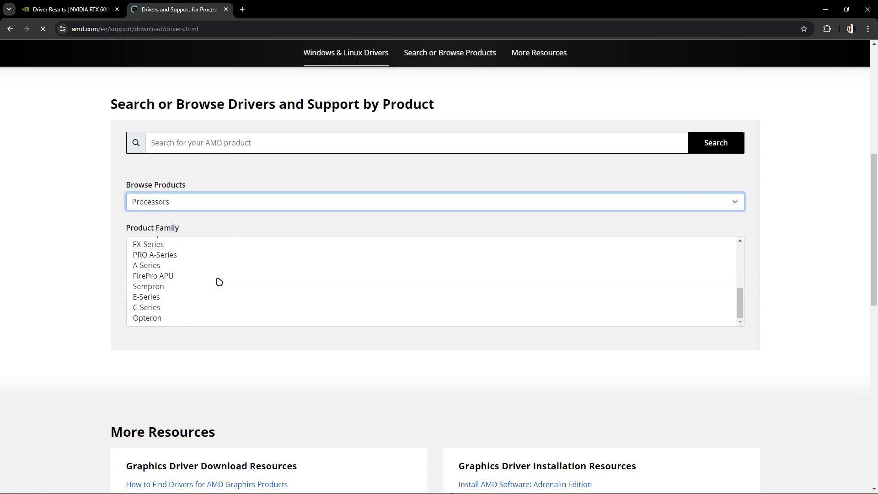
Step: Show details for NVIDIA RTX Driver Release 550, then return to the AMD tab
{"action": "left_click", "coordinate": [68, 9]}
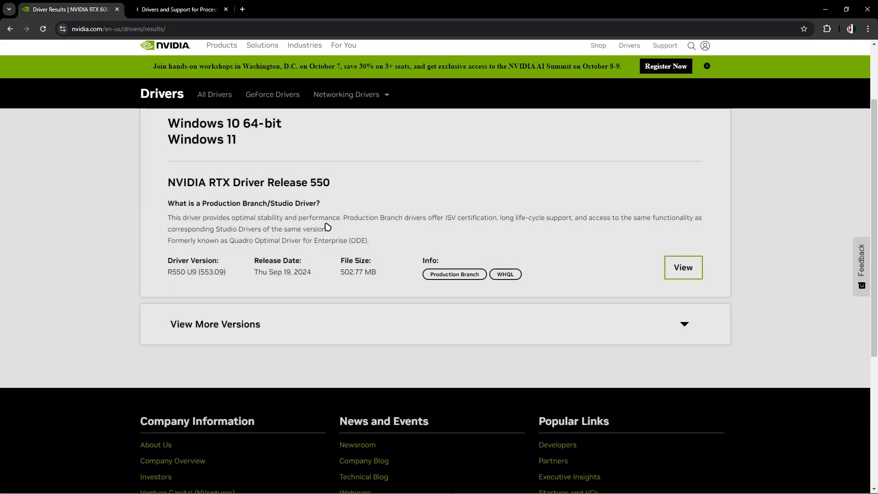
{"action": "scroll", "scroll_direction": "up", "scroll_amount": 3}
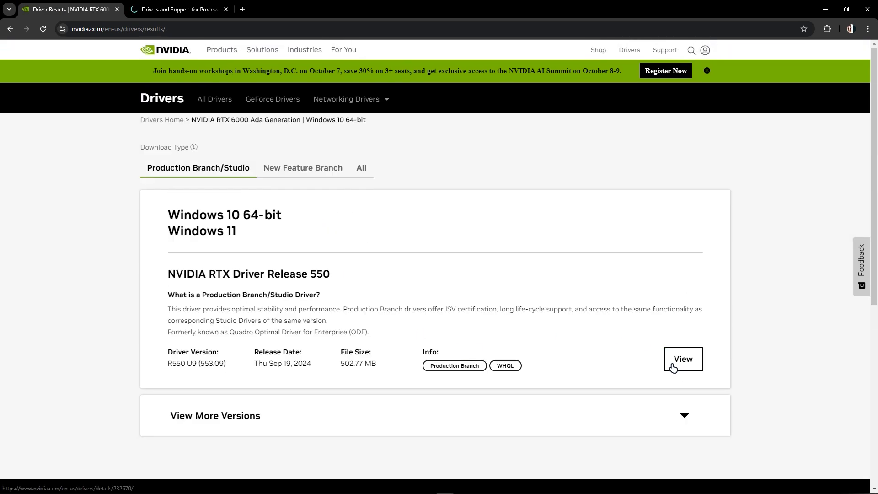
{"action": "left_click", "coordinate": [682, 359]}
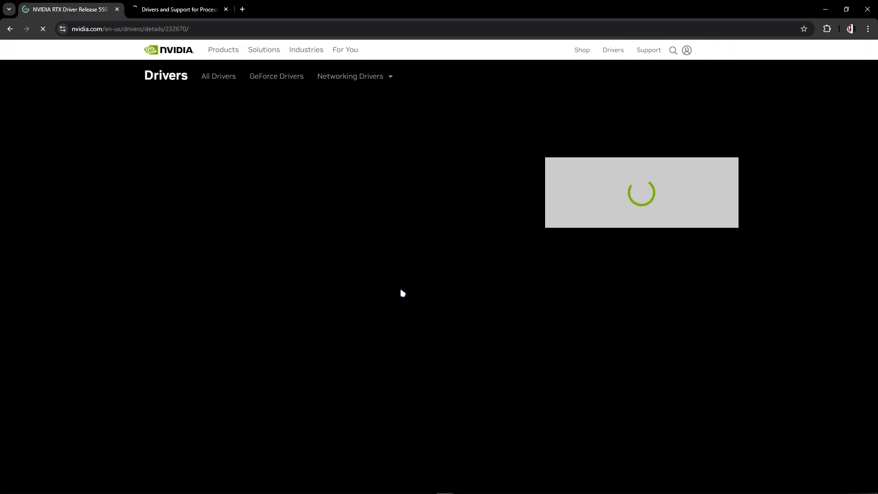
{"action": "left_click", "coordinate": [178, 9]}
{"action": "type", "text": "d"}
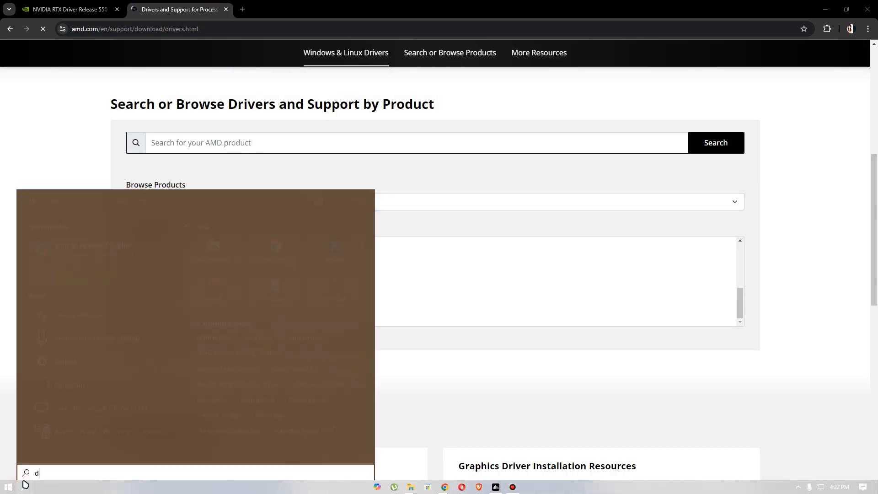
Step: Run Update driver on the AMD Radeon RX 580 2048SP from Device Manager
{"action": "type", "text": "evice Manager"}
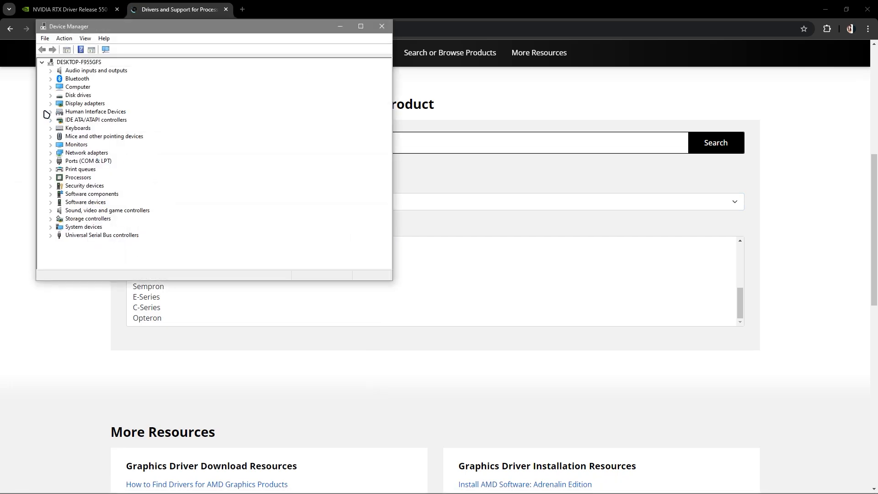
{"action": "right_click", "coordinate": [101, 112]}
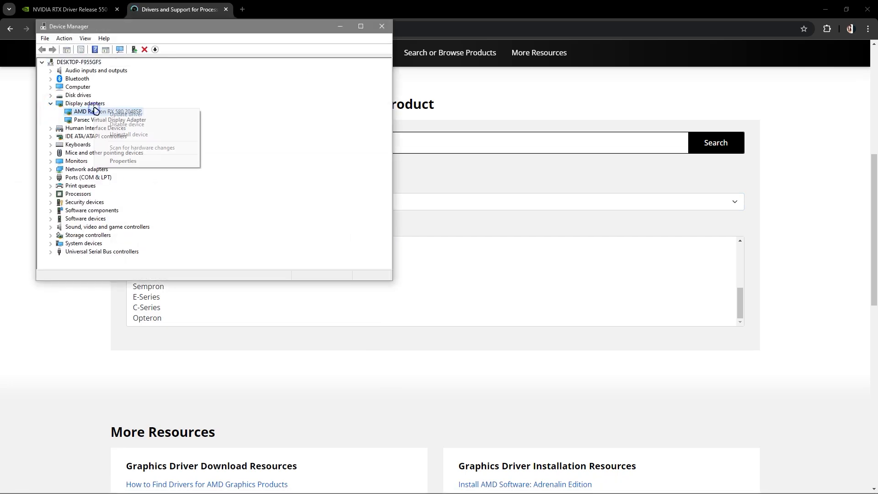
{"action": "left_click", "coordinate": [127, 114]}
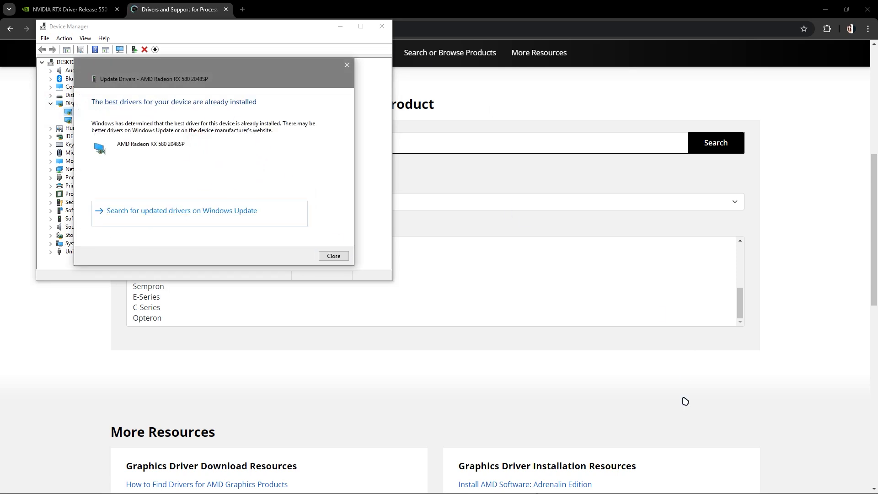
{"action": "mouse_move", "coordinate": [510, 486]}
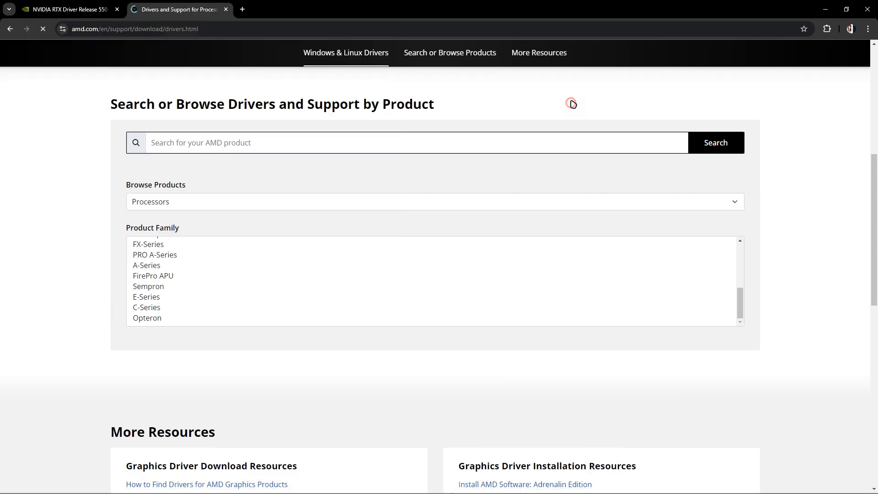
{"action": "mouse_move", "coordinate": [242, 9]}
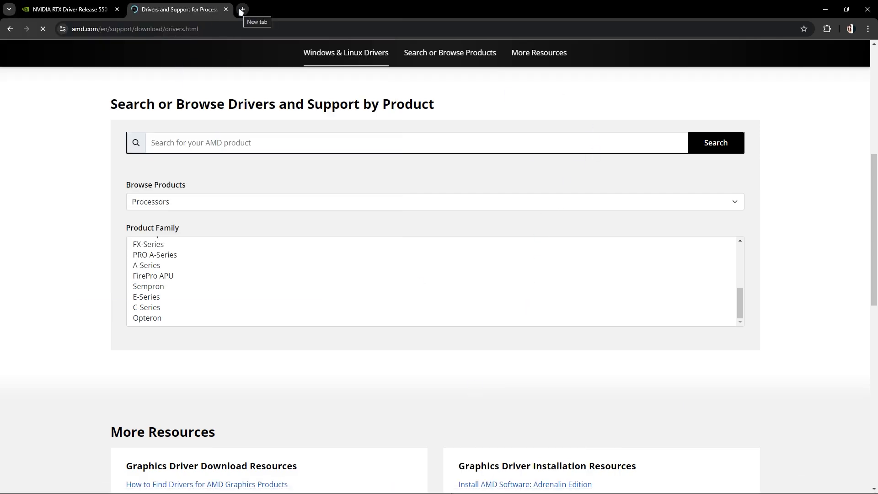
Step: Add a blank third tab and bring back the NVIDIA RTX Driver Release 550 page
{"action": "left_click", "coordinate": [241, 9]}
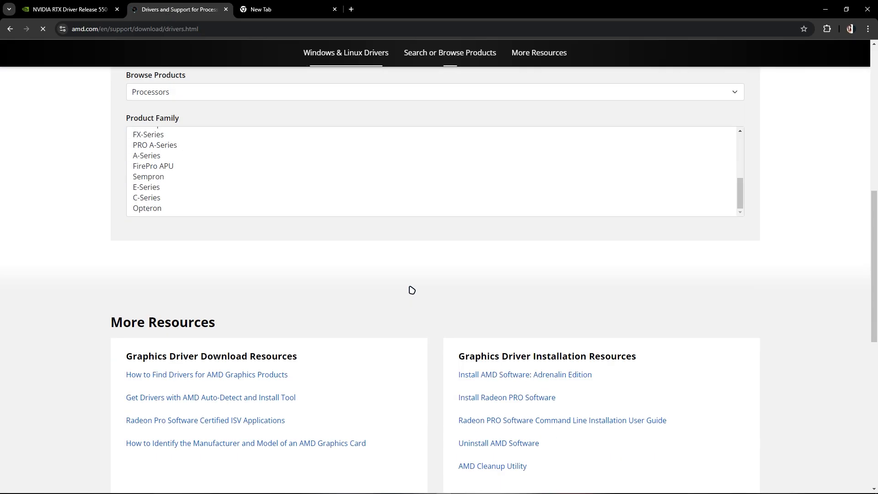
{"action": "left_click", "coordinate": [67, 10]}
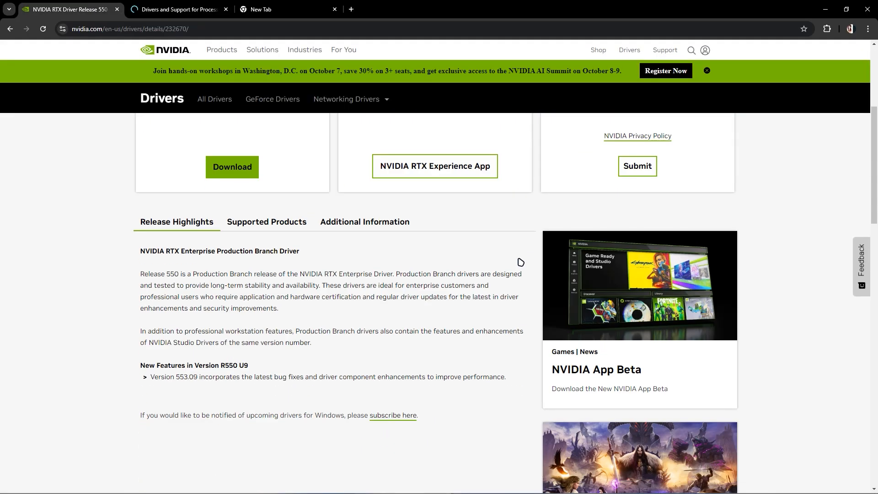